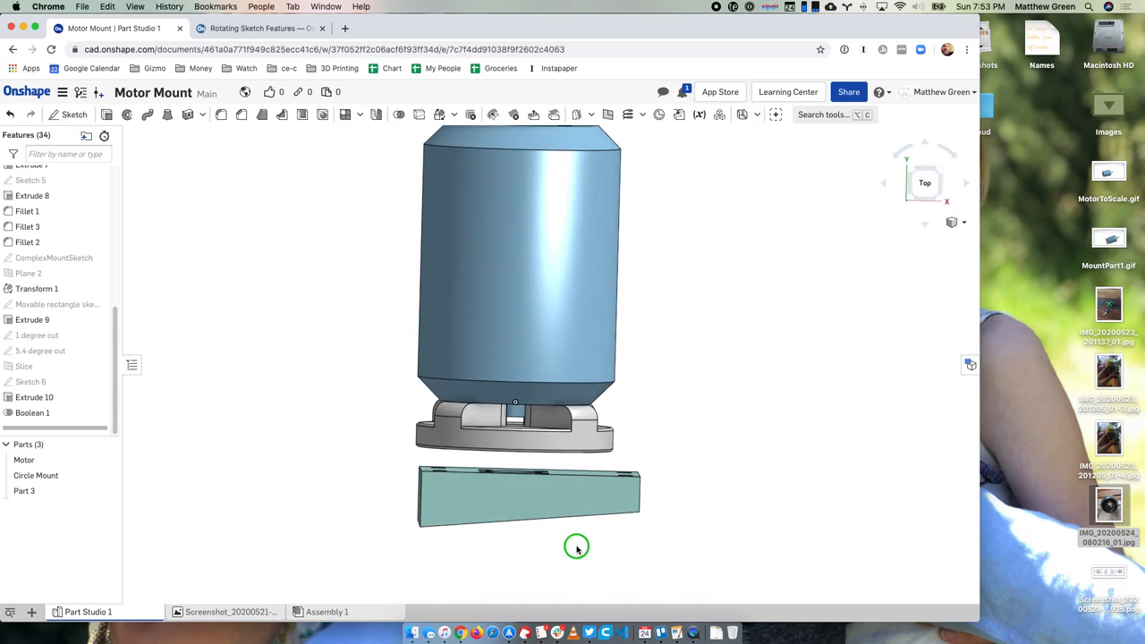
Orbit the mount block and motor to inspect the block's face, side and edge
drag(577, 546, 575, 457)
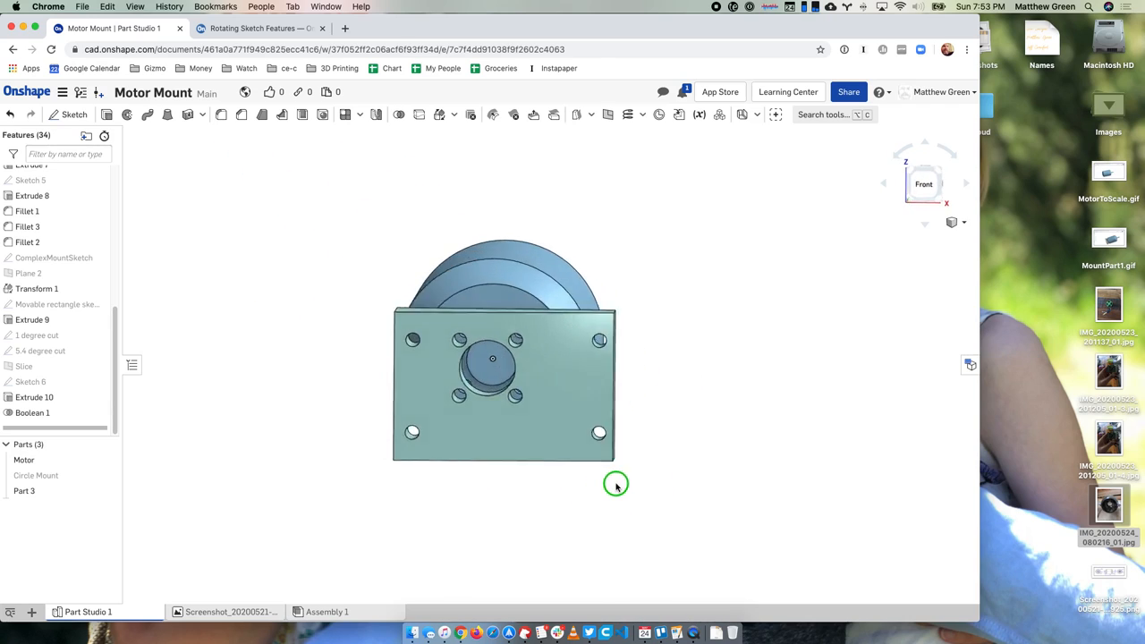
drag(617, 483, 651, 504)
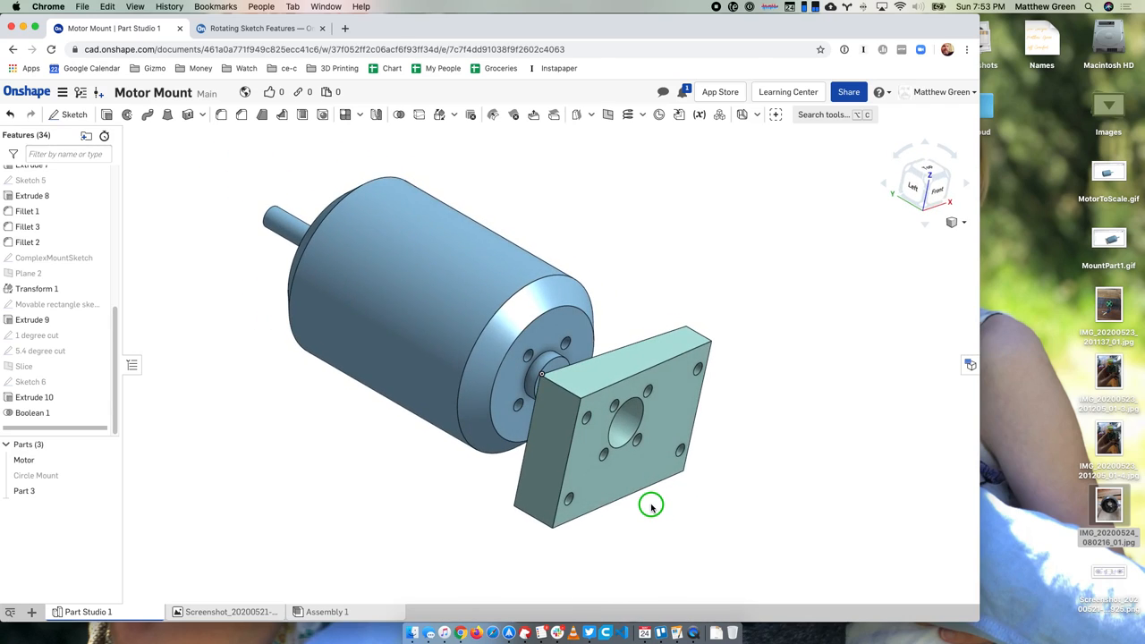
drag(651, 505, 635, 497)
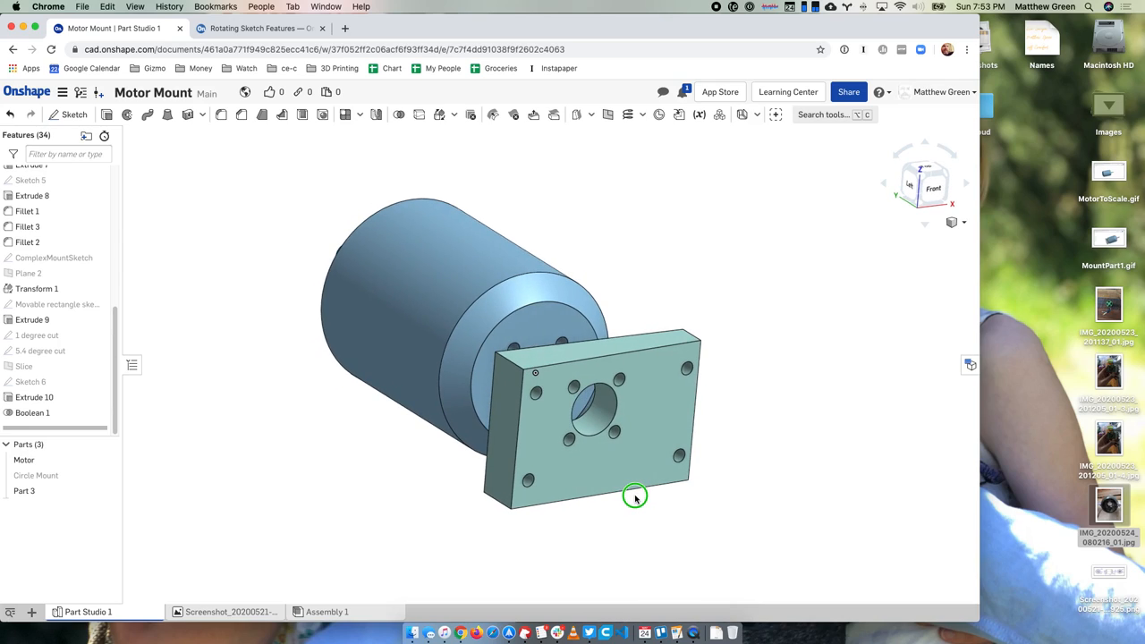
drag(635, 496, 629, 492)
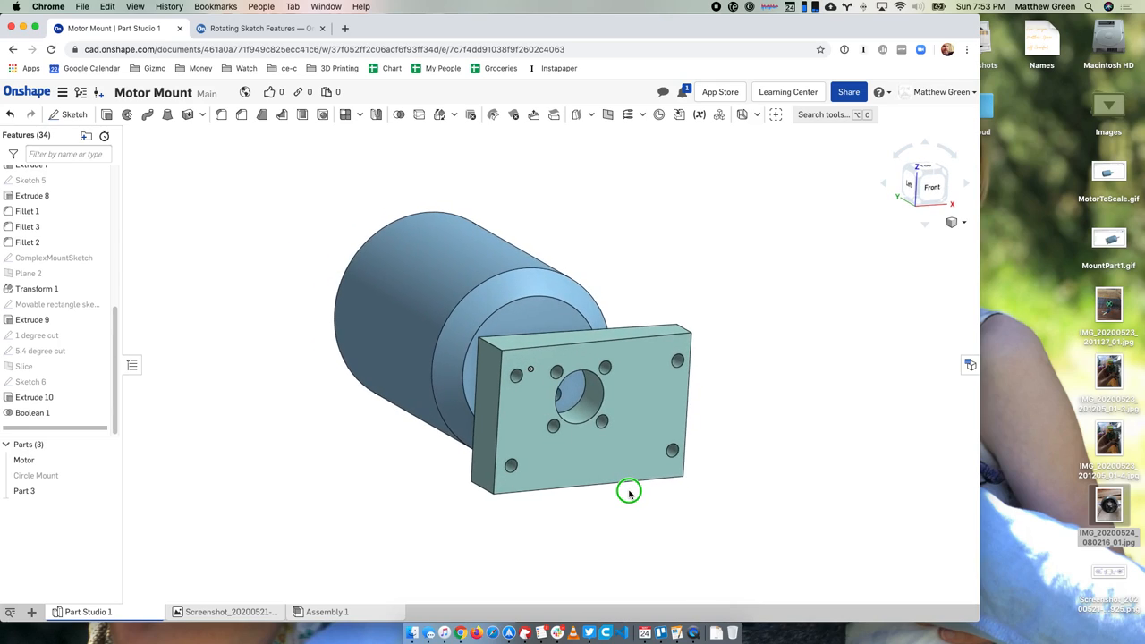
drag(629, 491, 589, 487)
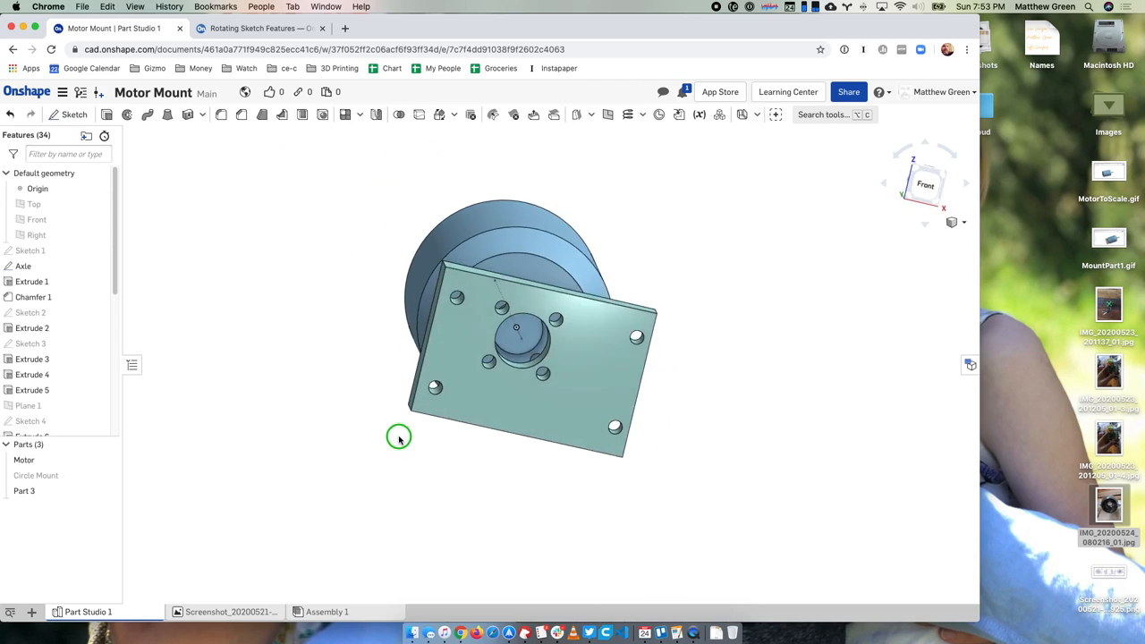
drag(398, 437, 440, 471)
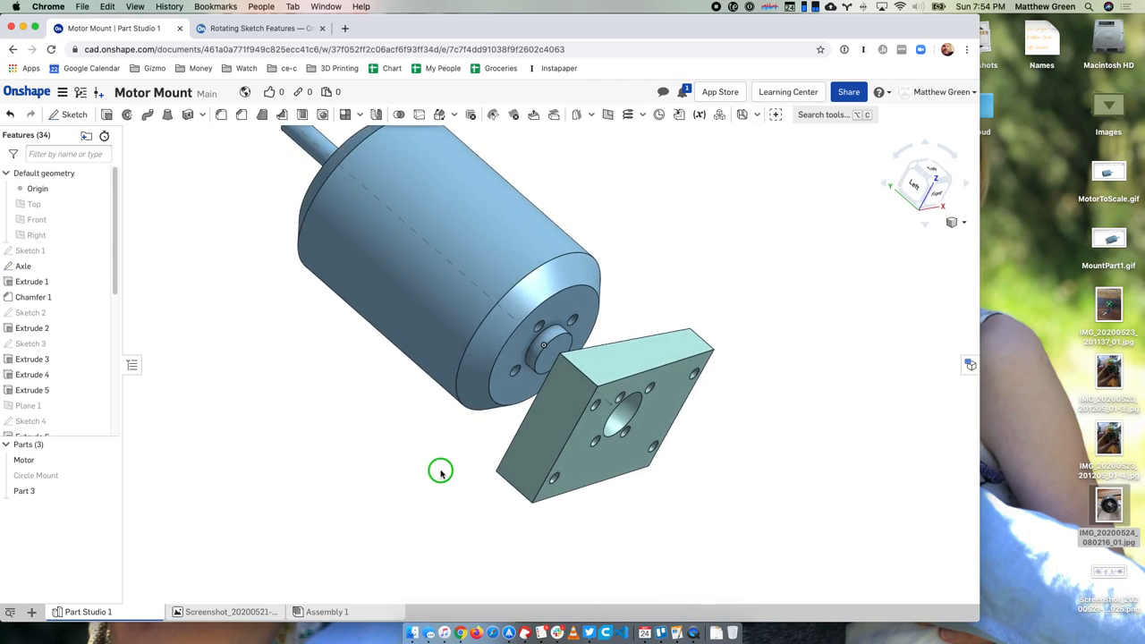
drag(440, 472, 459, 459)
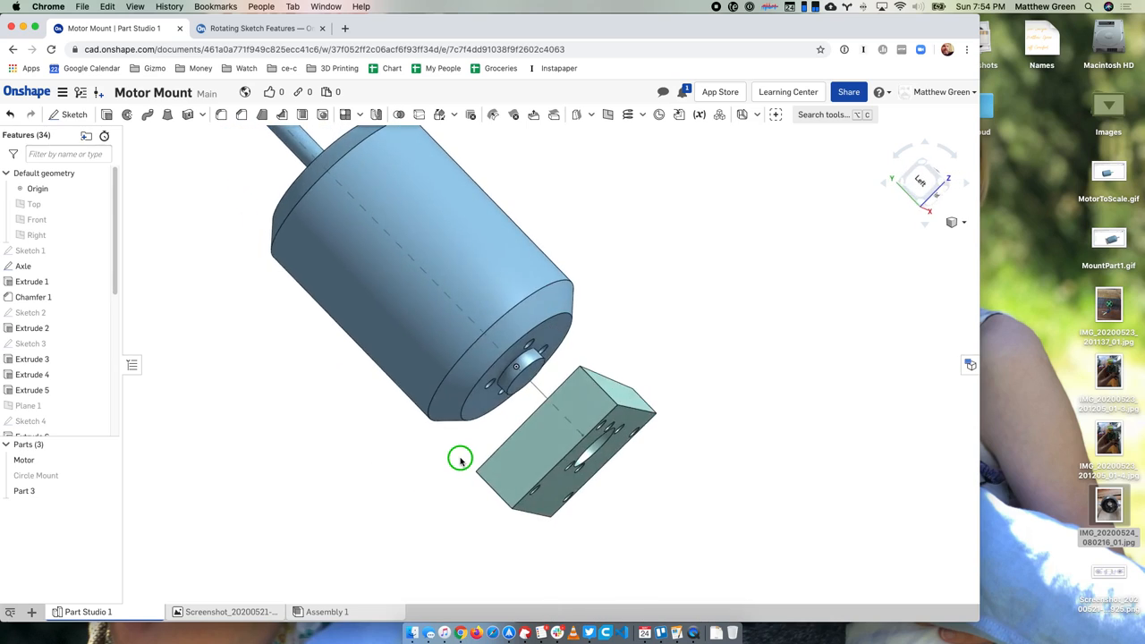
drag(461, 459, 415, 410)
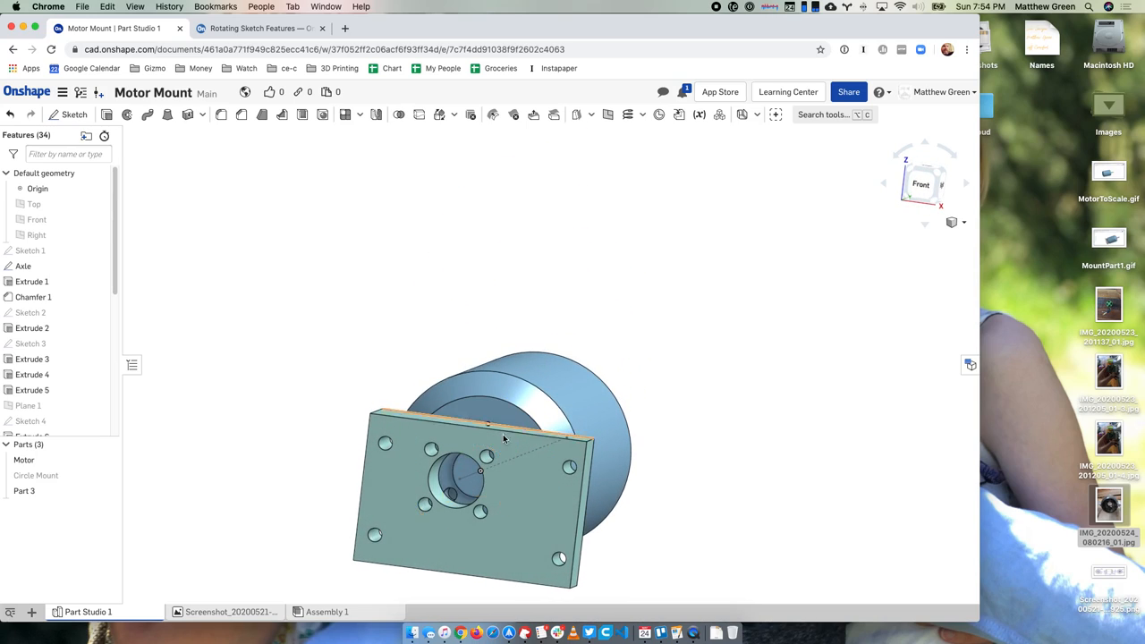
Try a sketch on the block face, cancel it, then return to the Onshape model
click(74, 114)
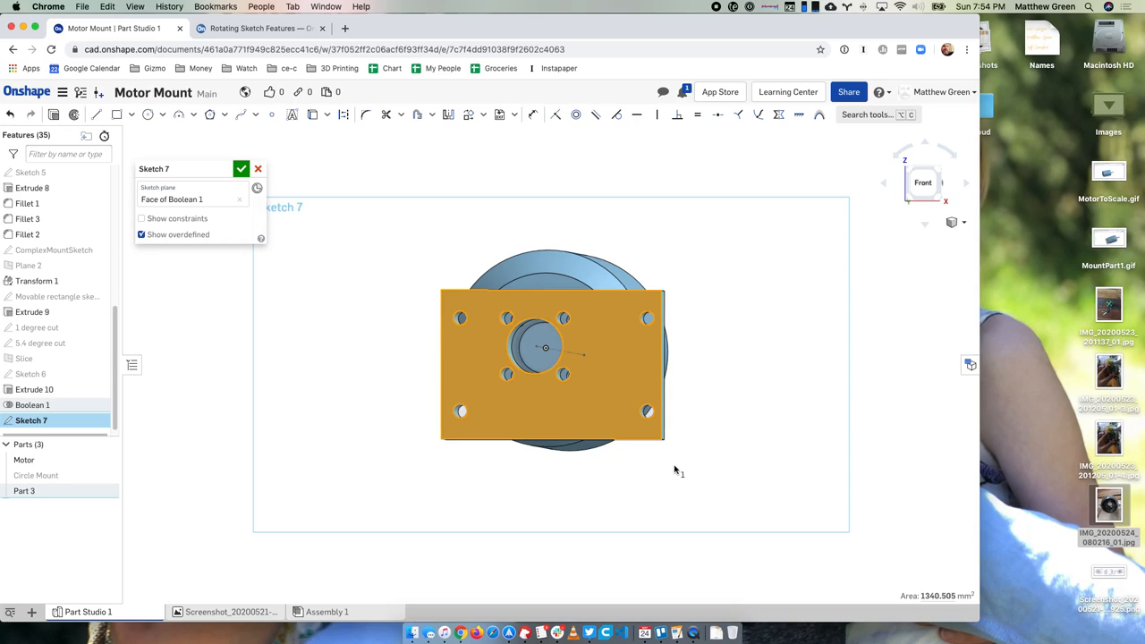
mouse_move(662, 472)
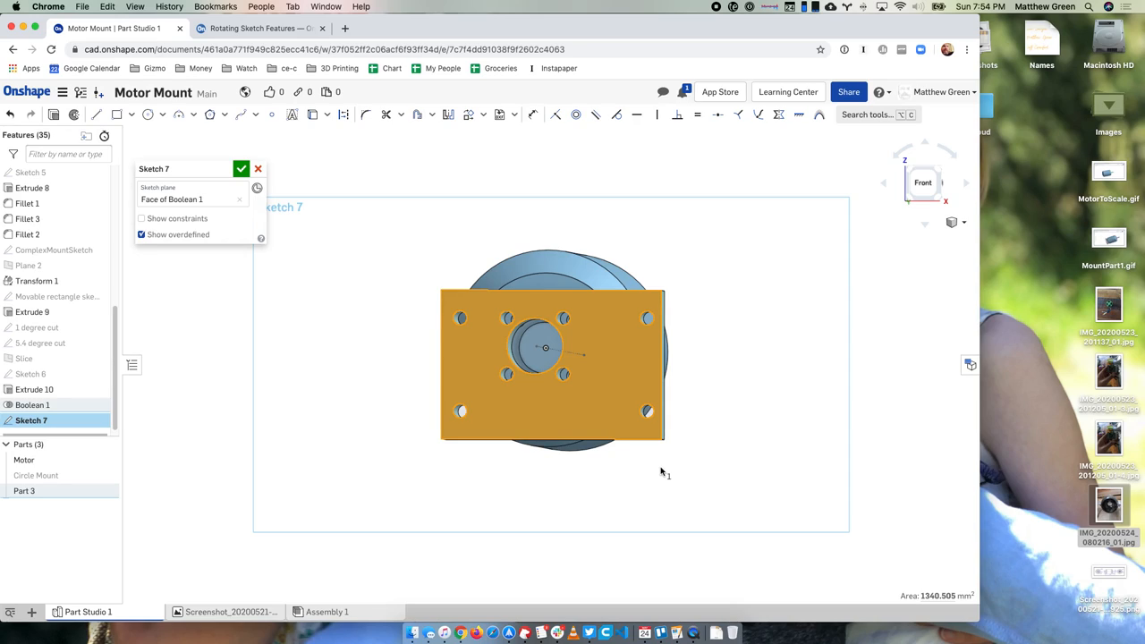
mouse_move(635, 463)
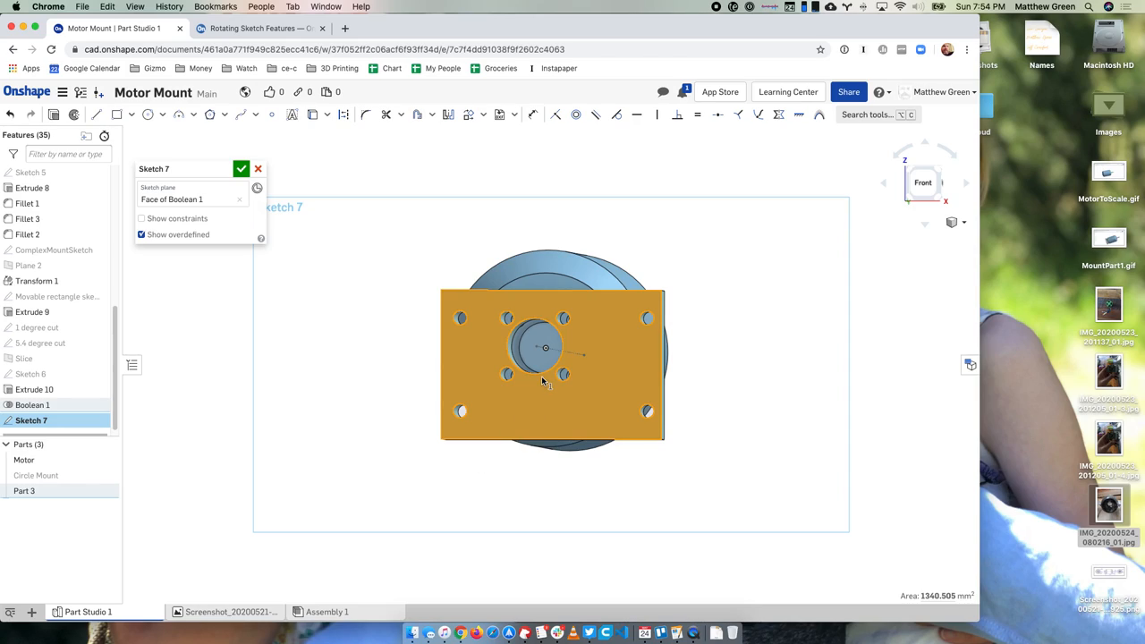
mouse_move(543, 383)
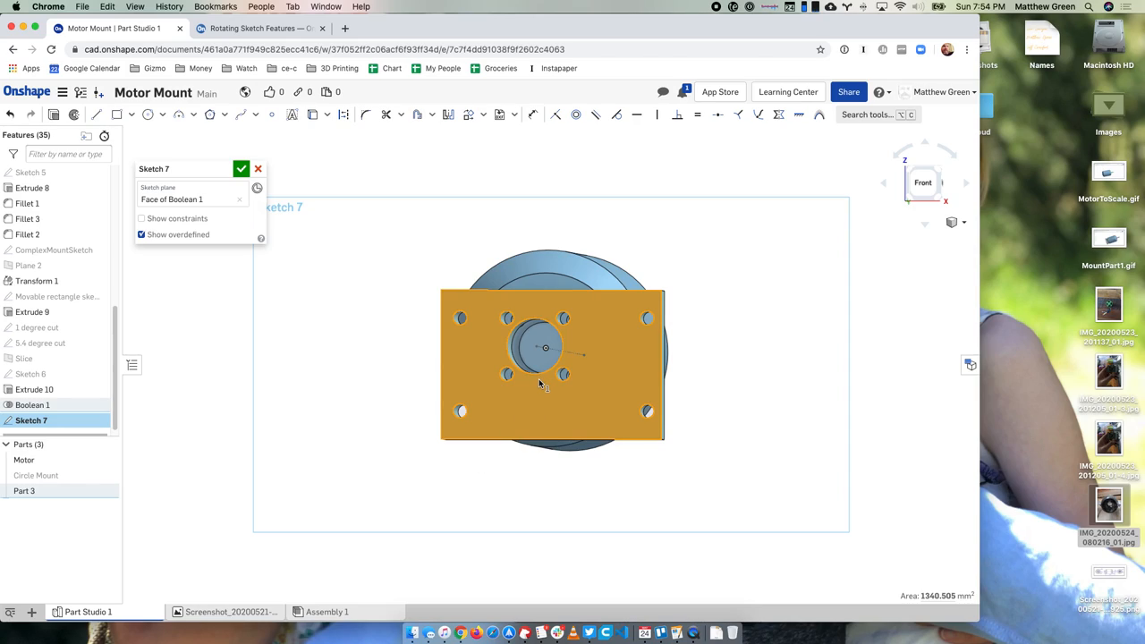
mouse_move(930, 273)
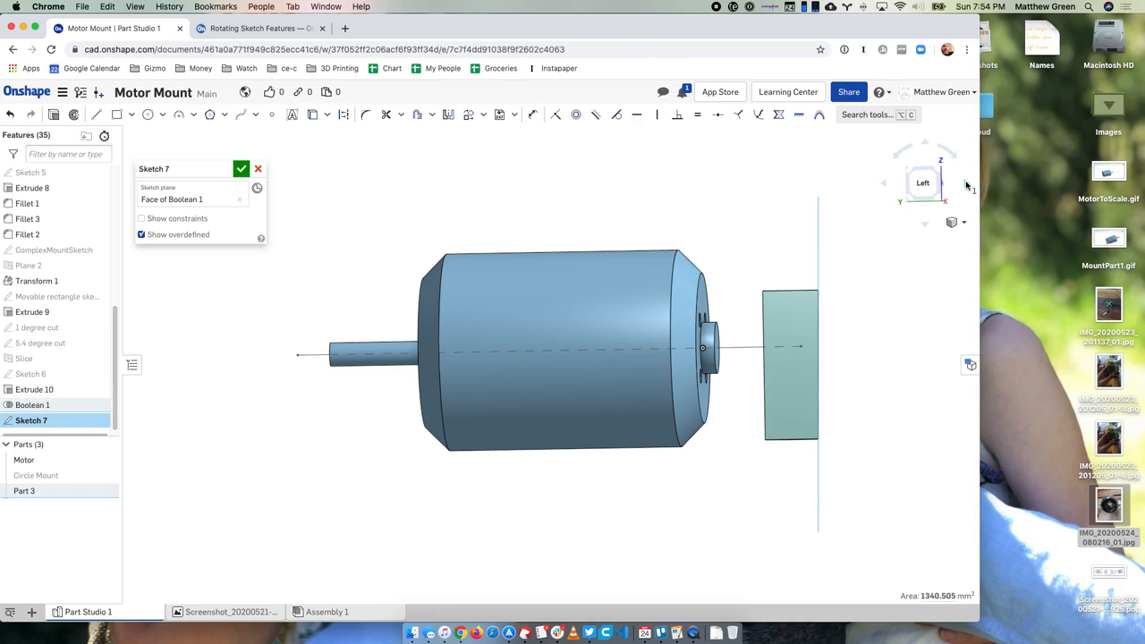
mouse_move(939, 174)
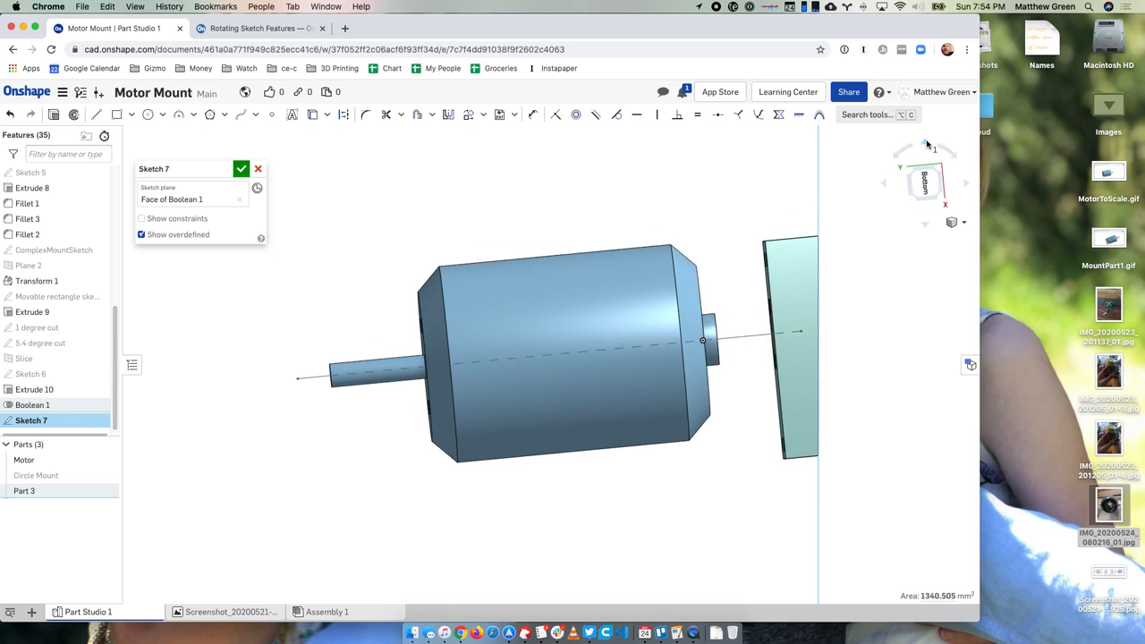
mouse_move(926, 229)
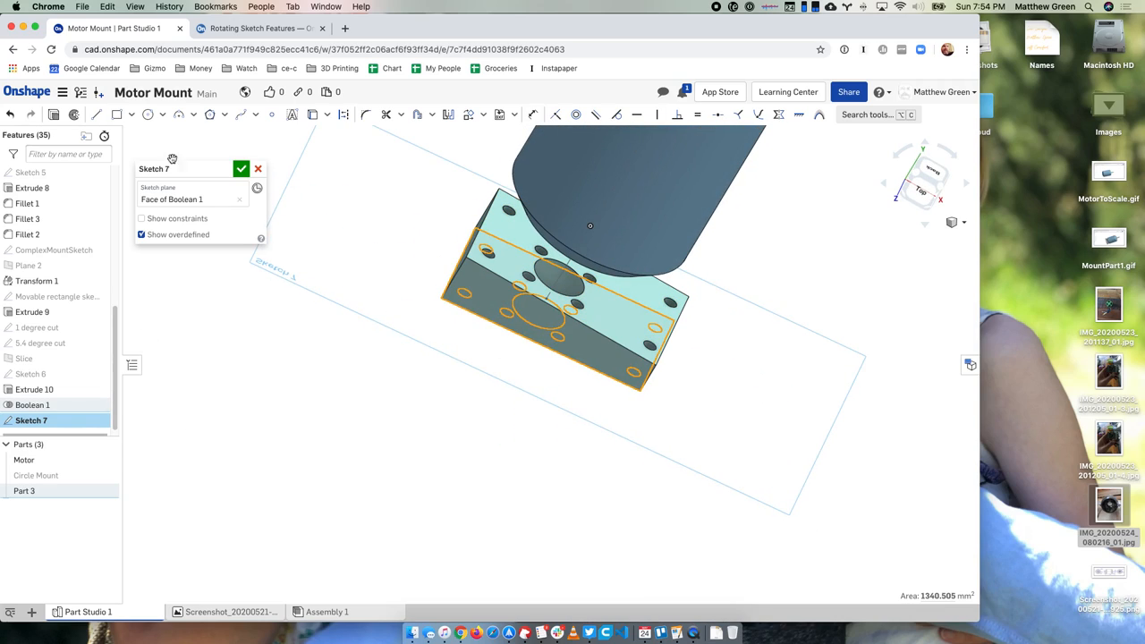
click(257, 168)
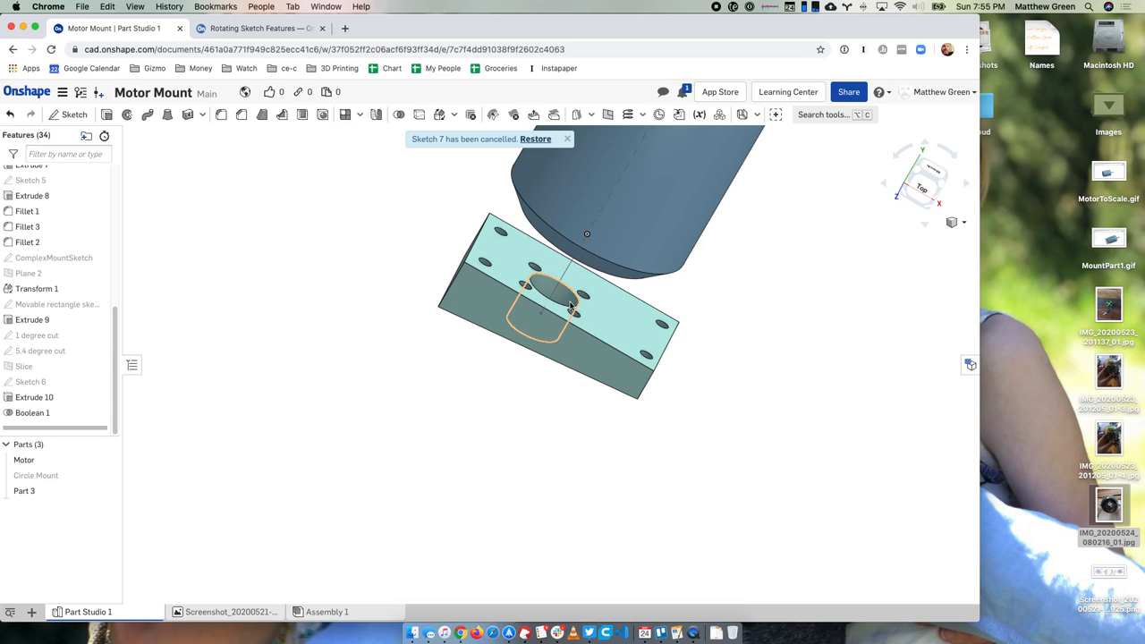
drag(586, 304, 589, 224)
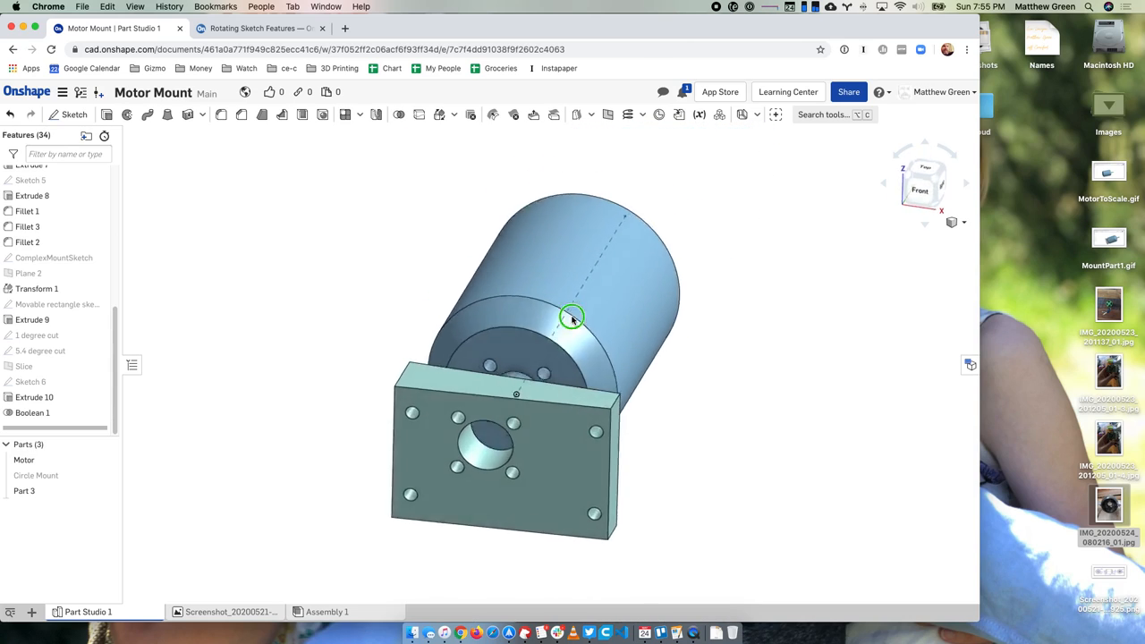
drag(572, 317, 584, 297)
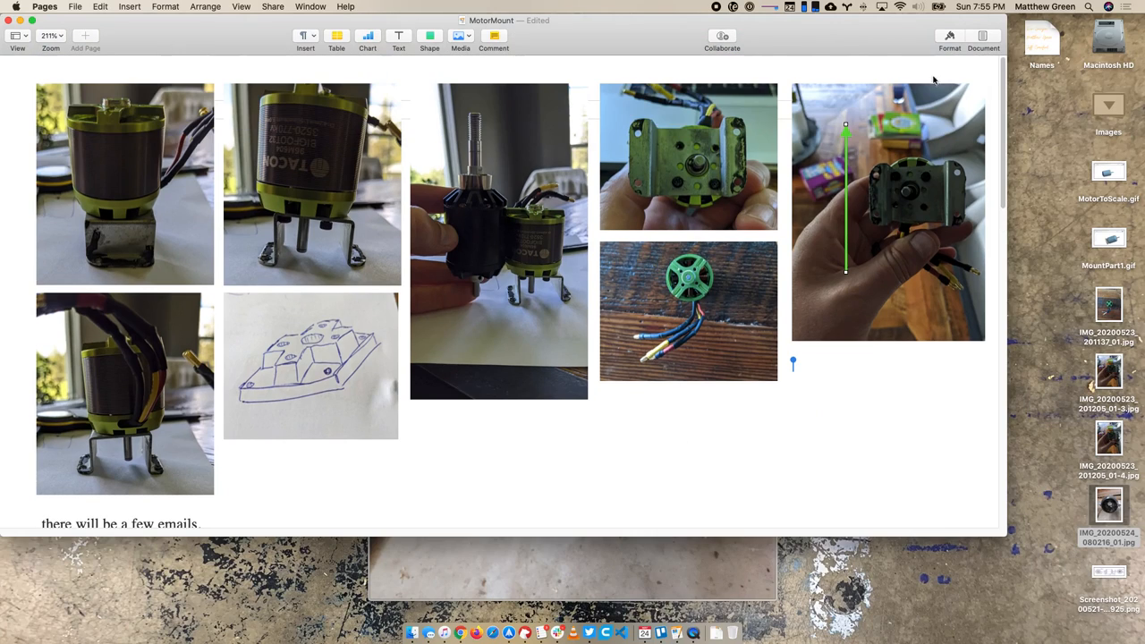
mouse_move(879, 181)
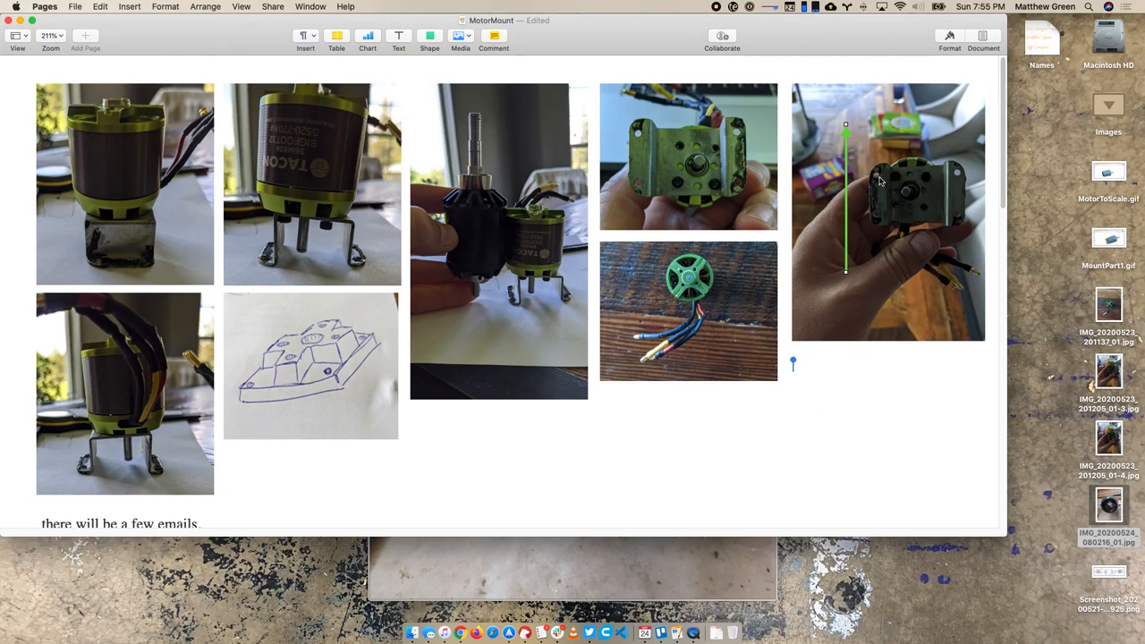
mouse_move(950, 185)
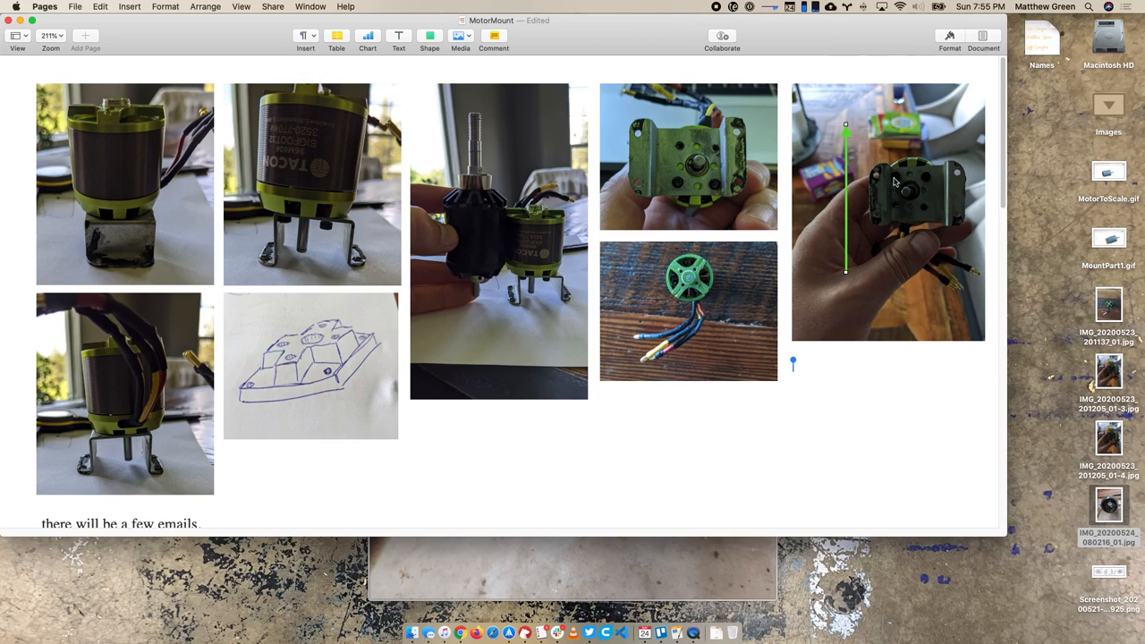
mouse_move(957, 177)
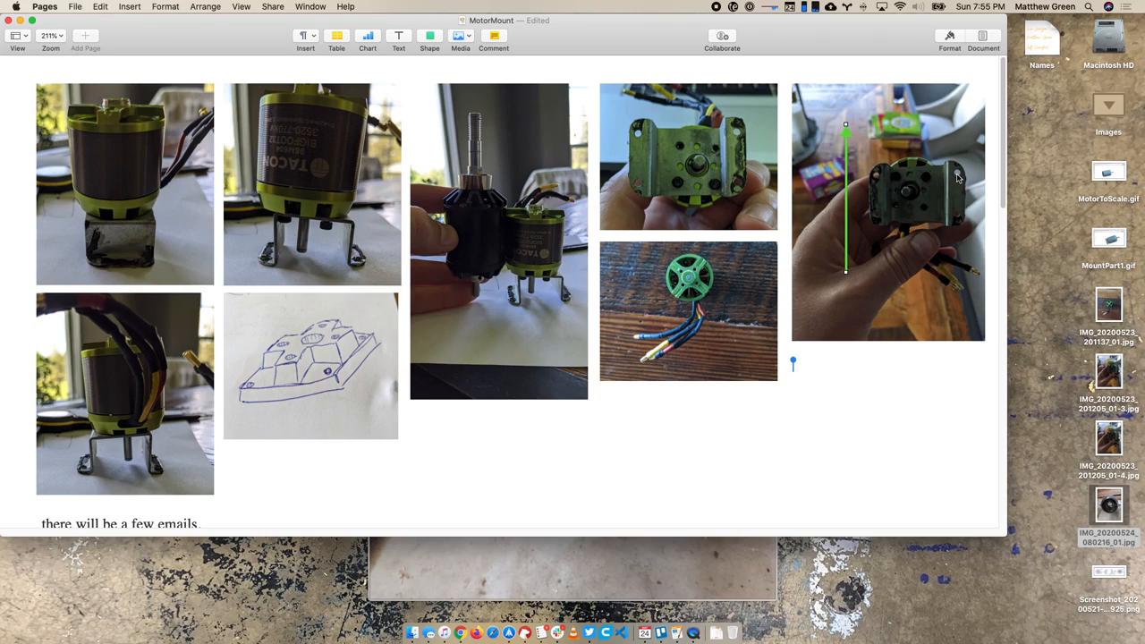
mouse_move(548, 590)
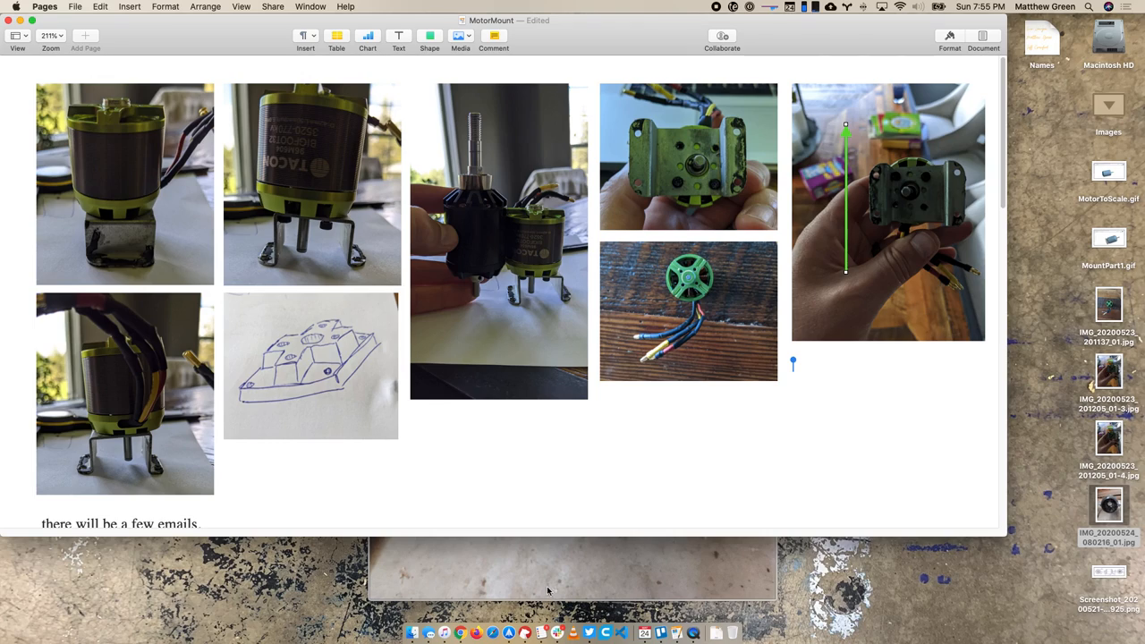
mouse_move(556, 581)
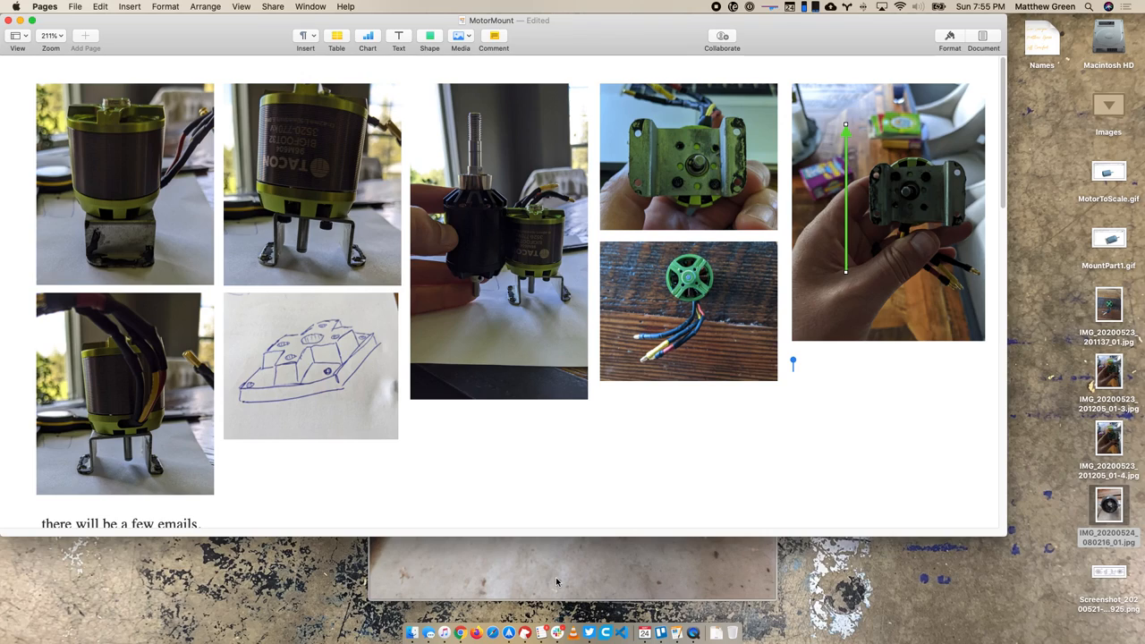
mouse_move(432, 601)
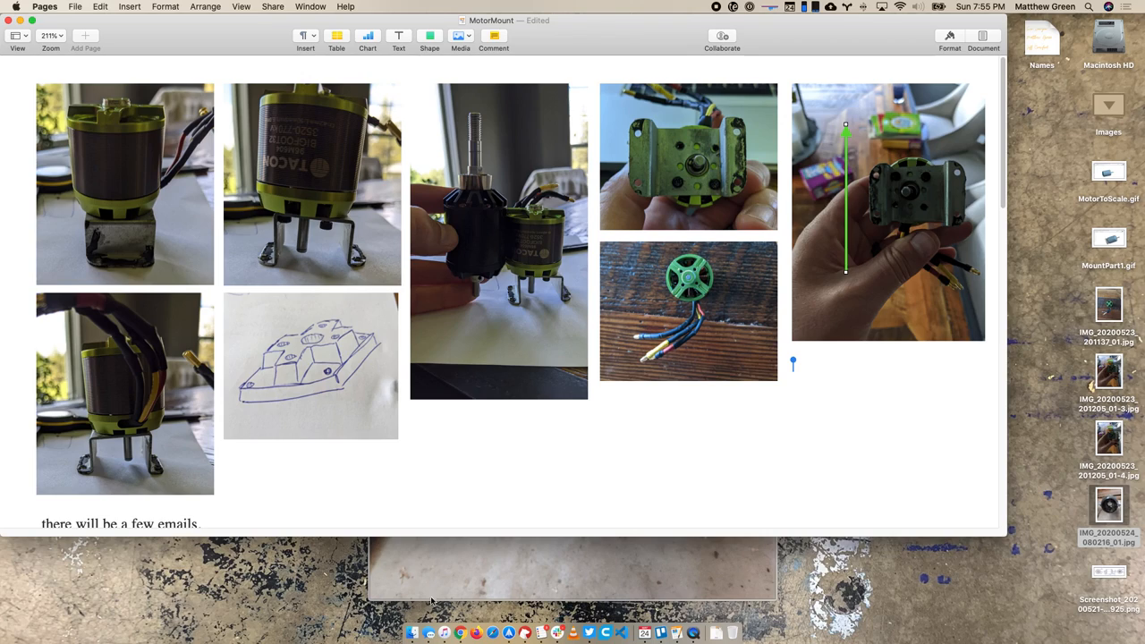
mouse_move(459, 633)
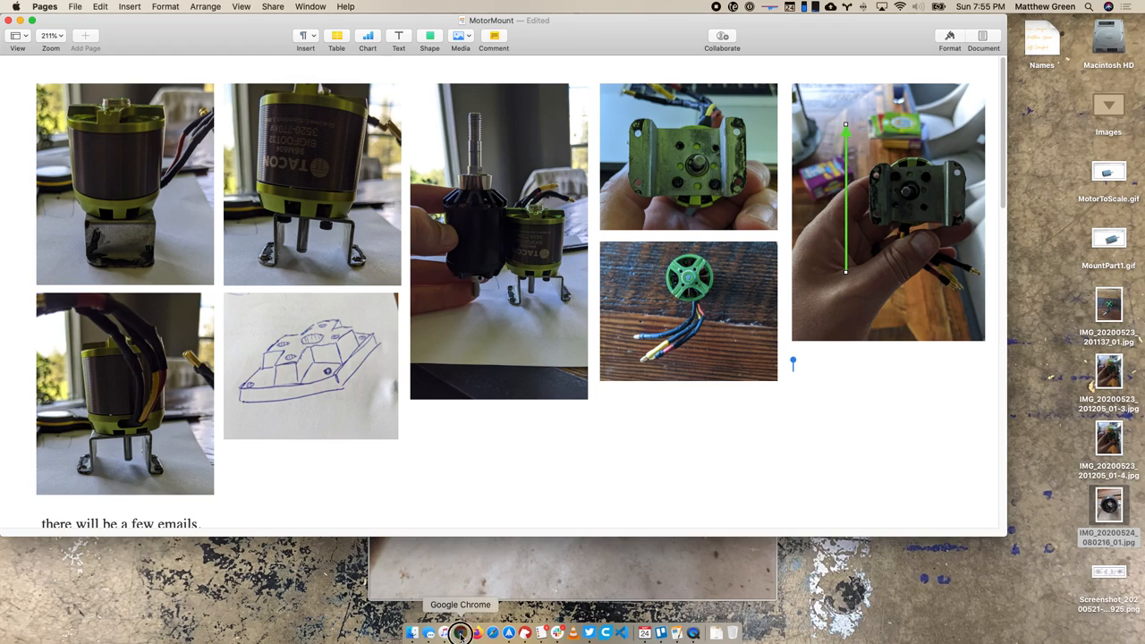
click(460, 632)
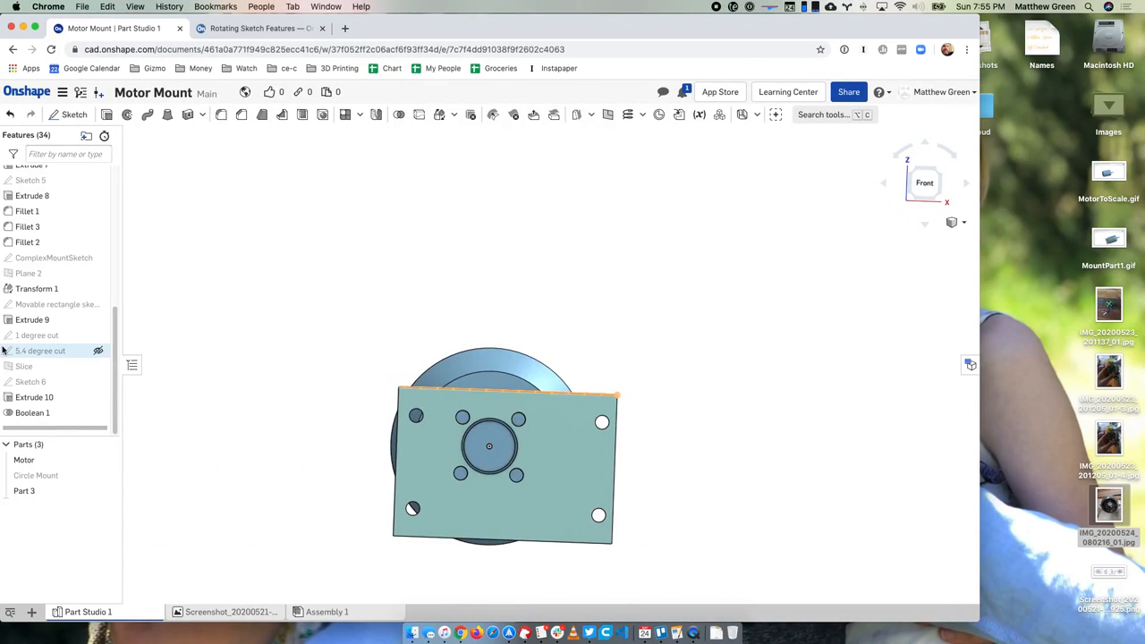
Start Sketch 7 on the mount block's front face
click(73, 113)
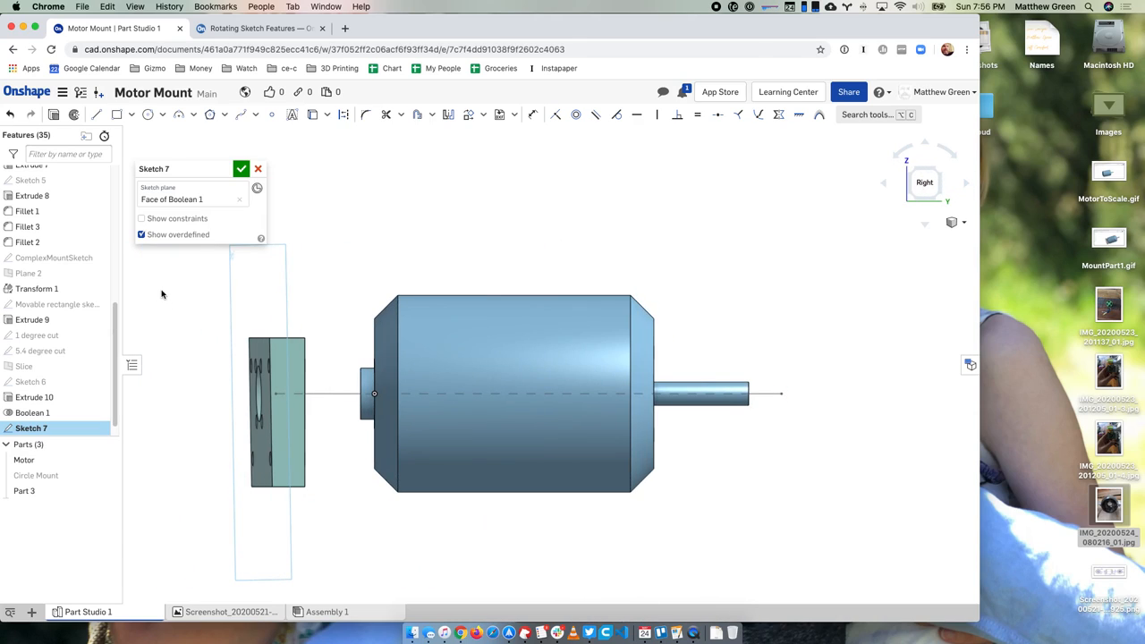
mouse_move(767, 159)
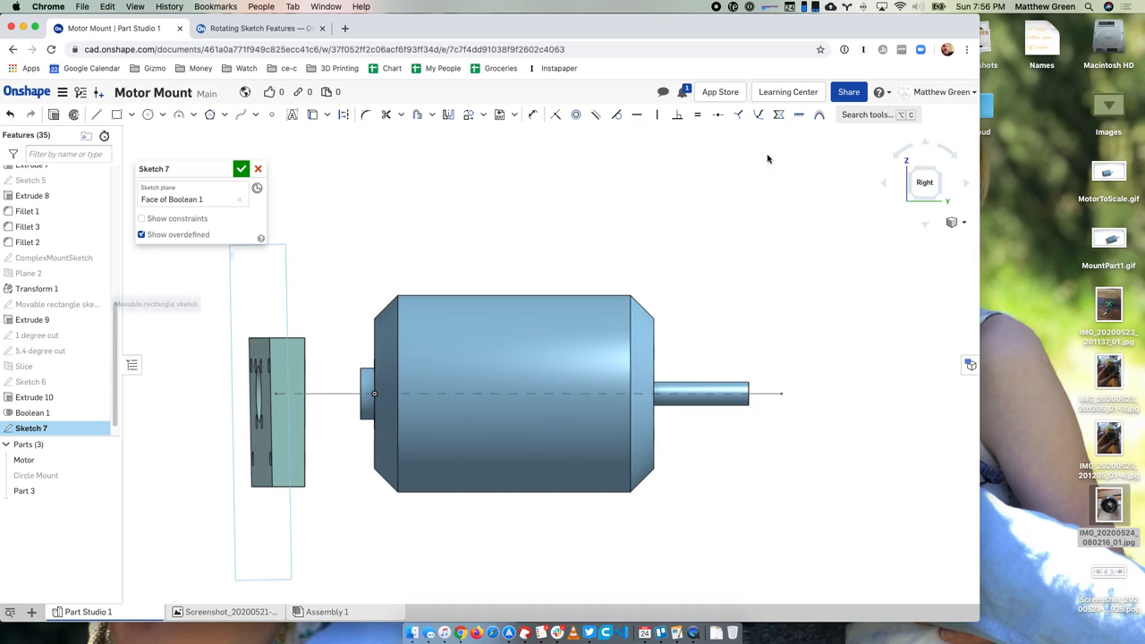
mouse_move(667, 155)
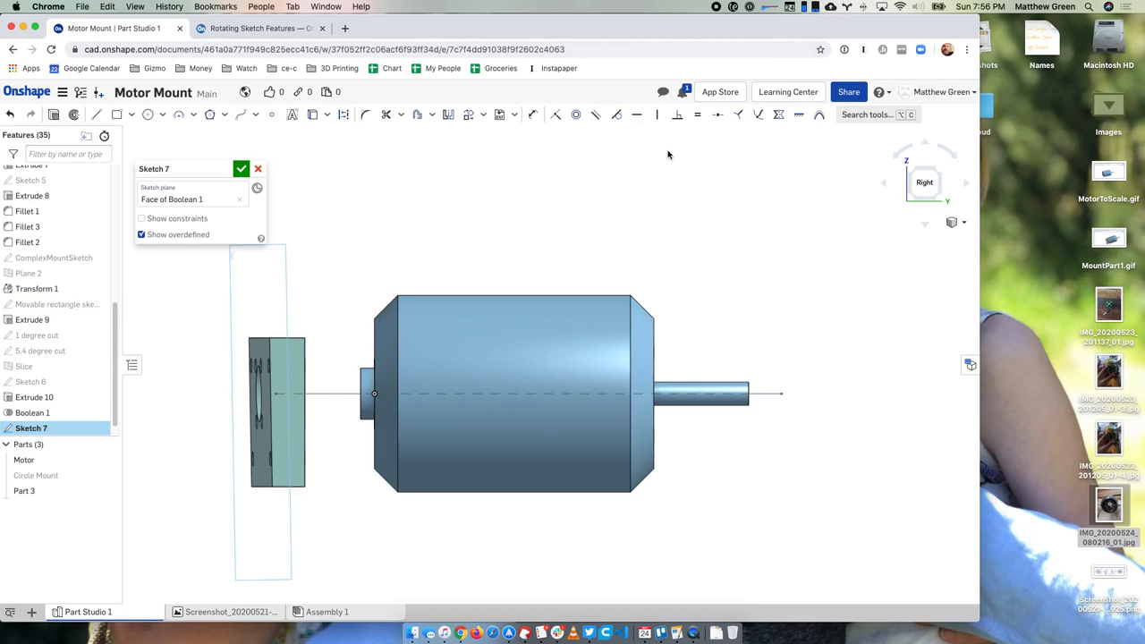
mouse_move(661, 207)
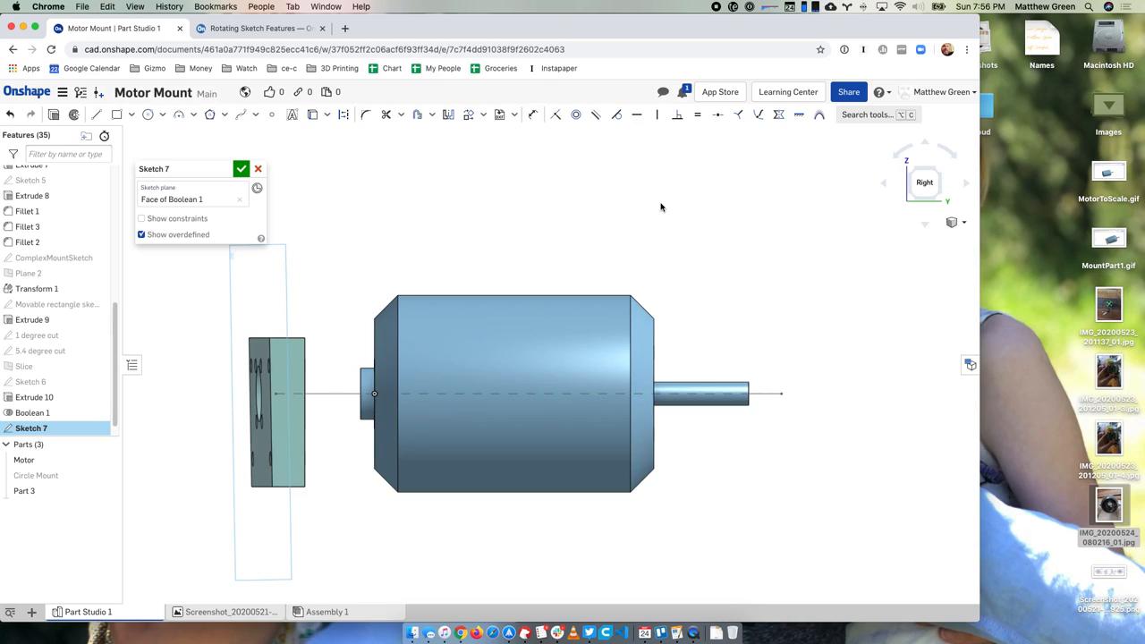
mouse_move(723, 22)
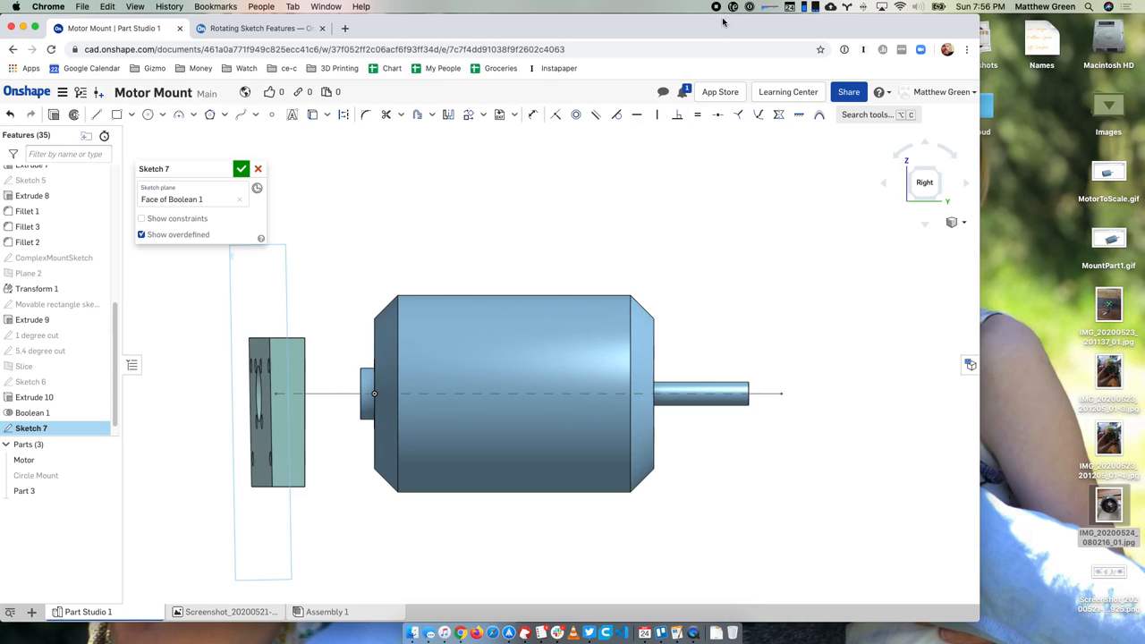